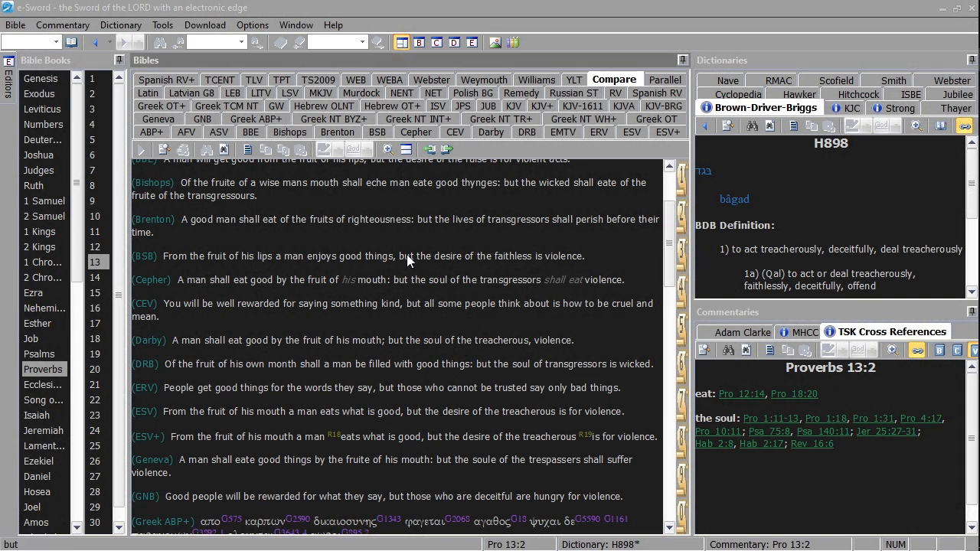
- Scroll through the Proverbs 13:2 translation comparison in the Compare tab
scroll(up, 3)
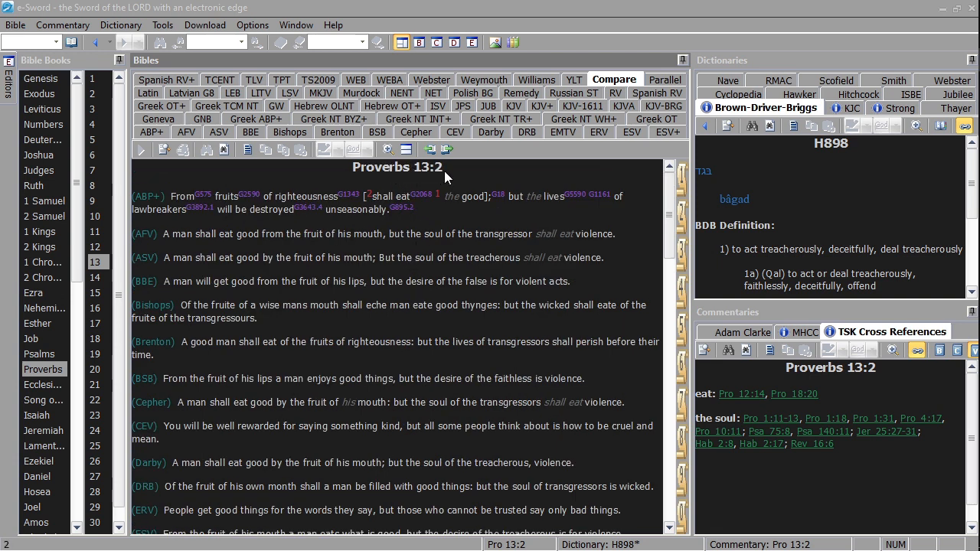
mouse_move(461, 339)
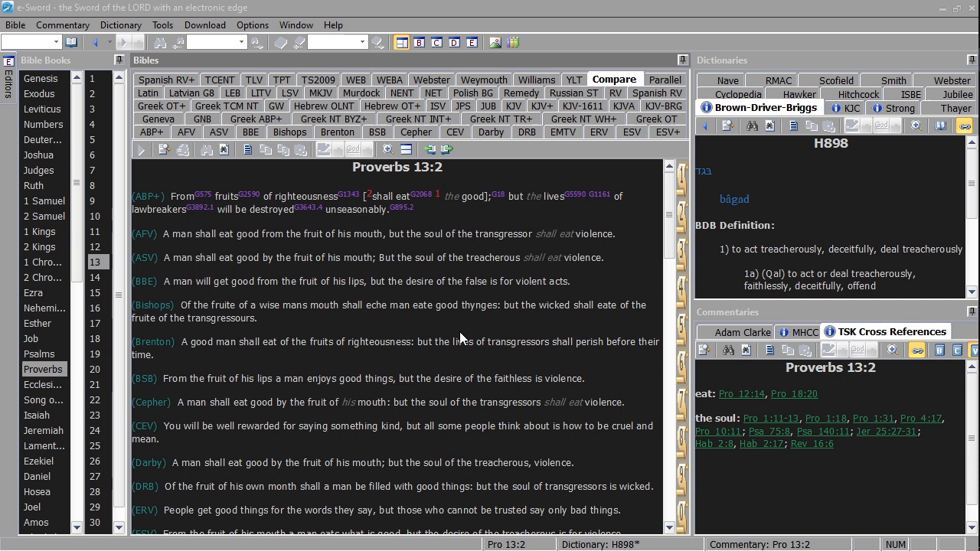
mouse_move(266, 289)
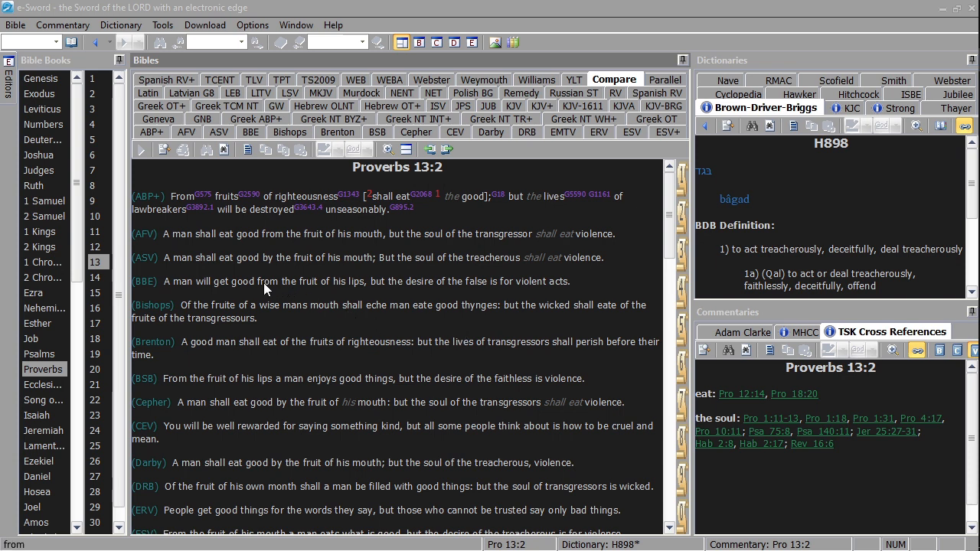
mouse_move(273, 273)
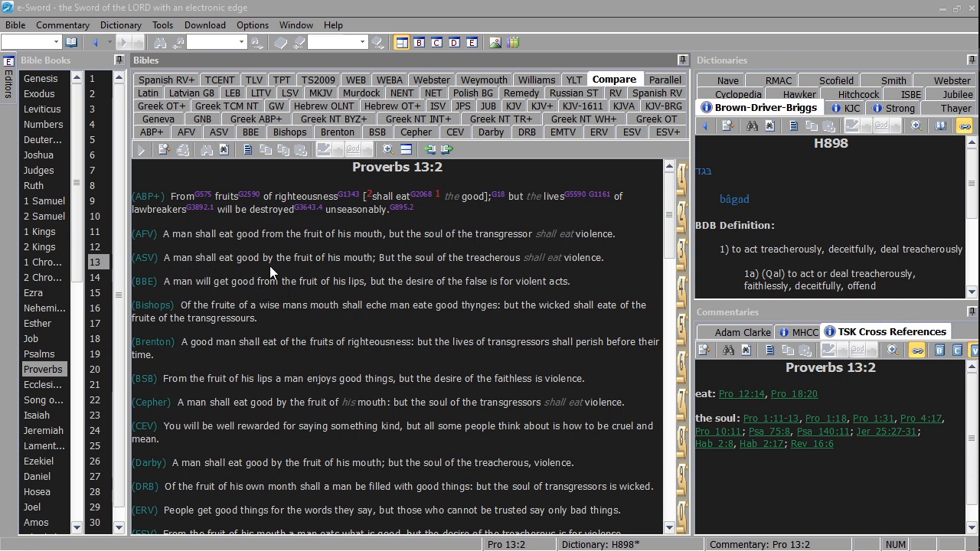
mouse_move(421, 268)
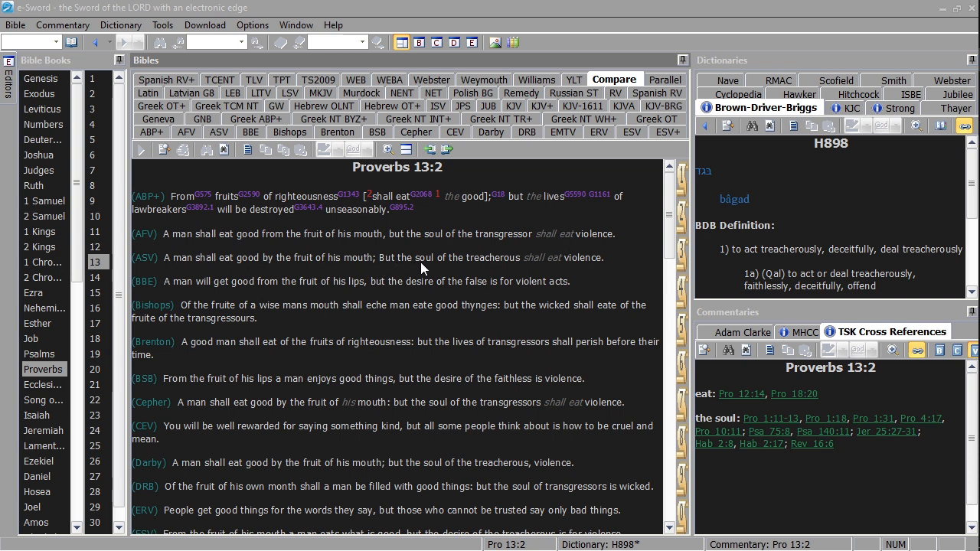
mouse_move(531, 333)
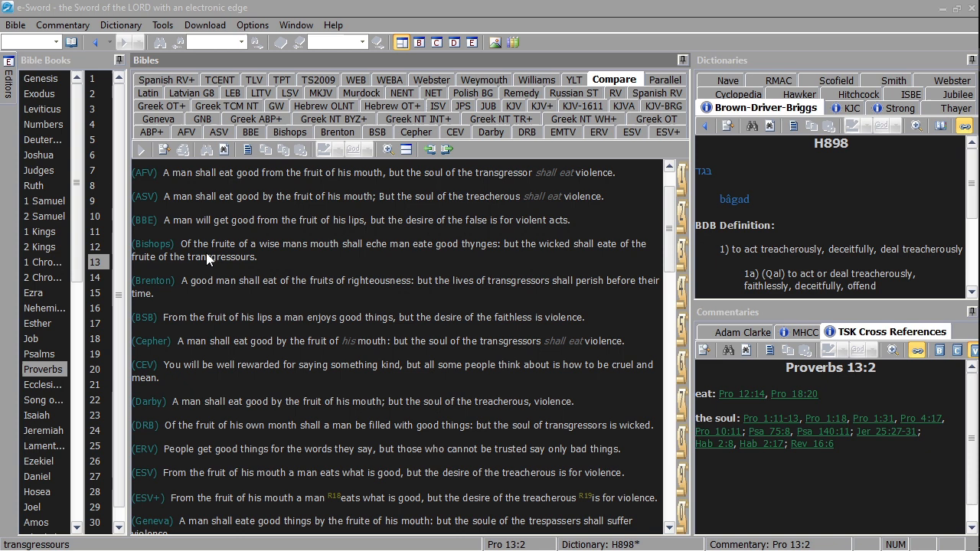
mouse_move(236, 361)
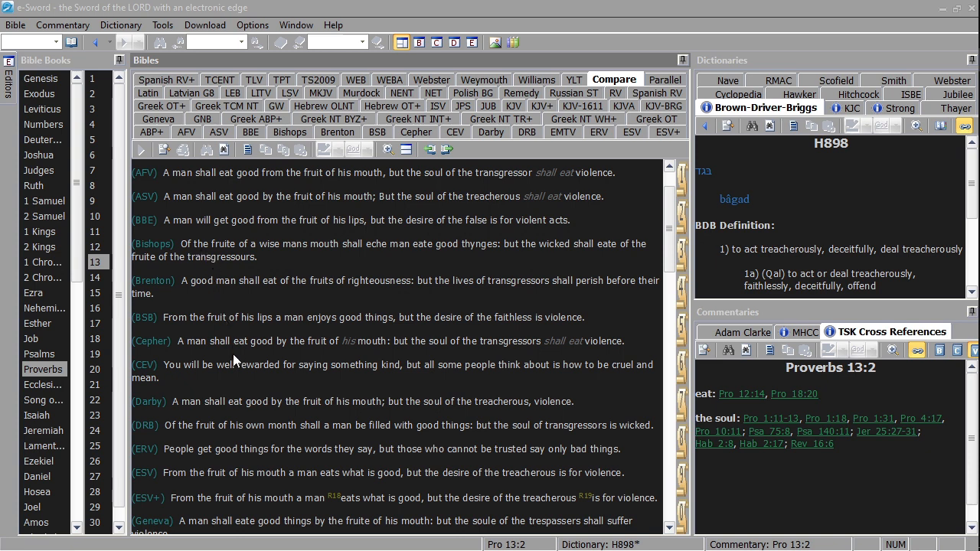
mouse_move(309, 328)
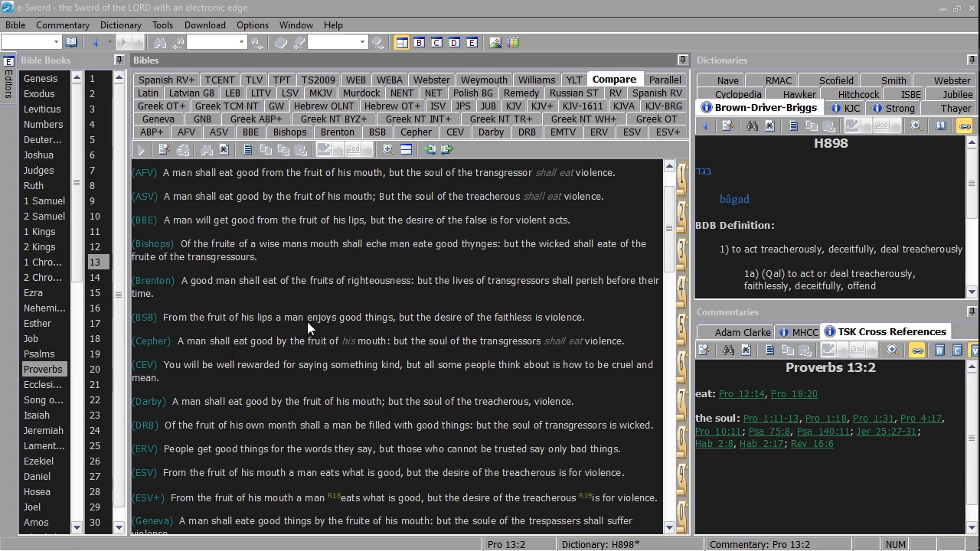
mouse_move(501, 326)
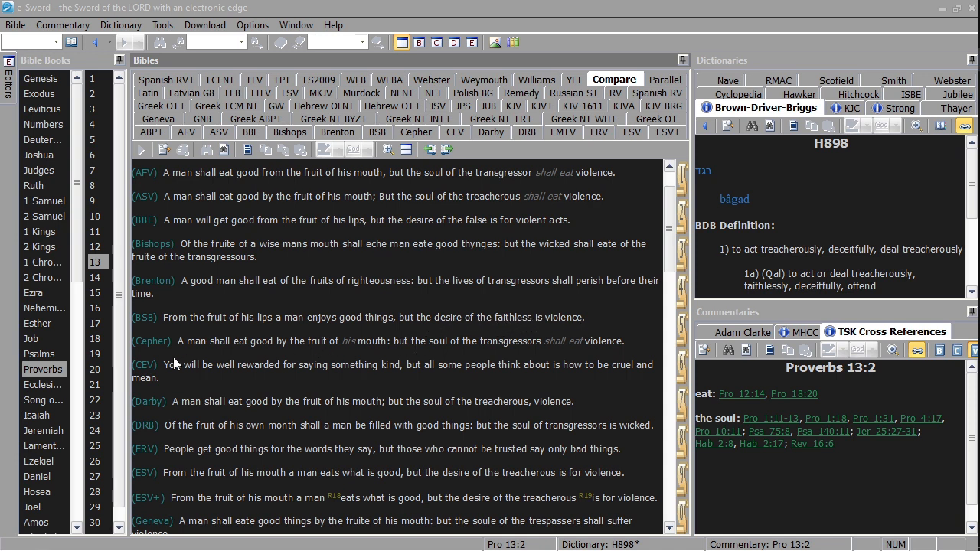
mouse_move(321, 378)
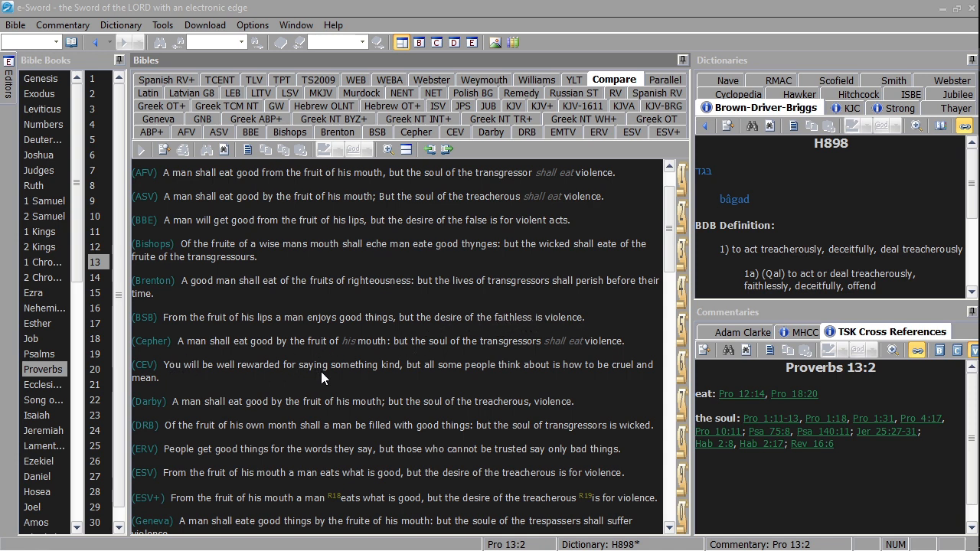
mouse_move(440, 375)
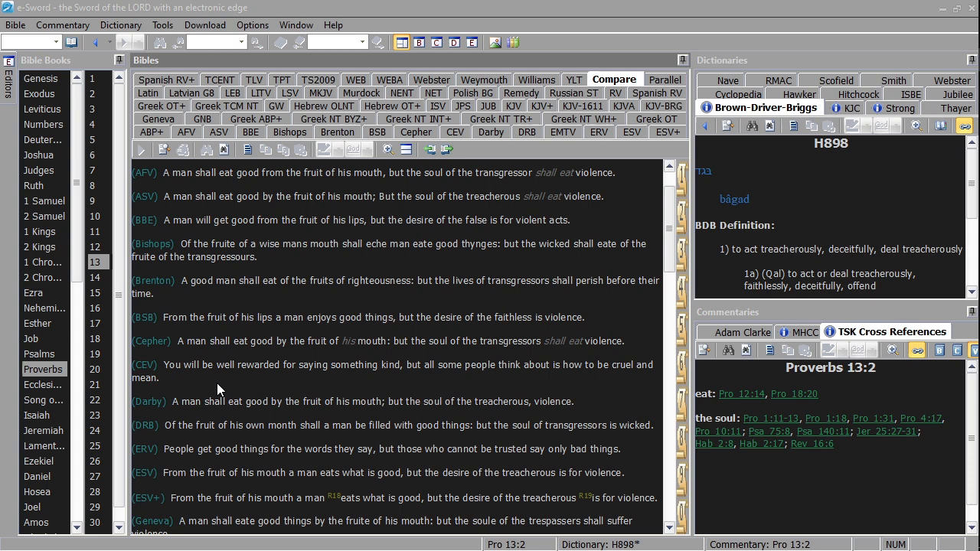
mouse_move(171, 368)
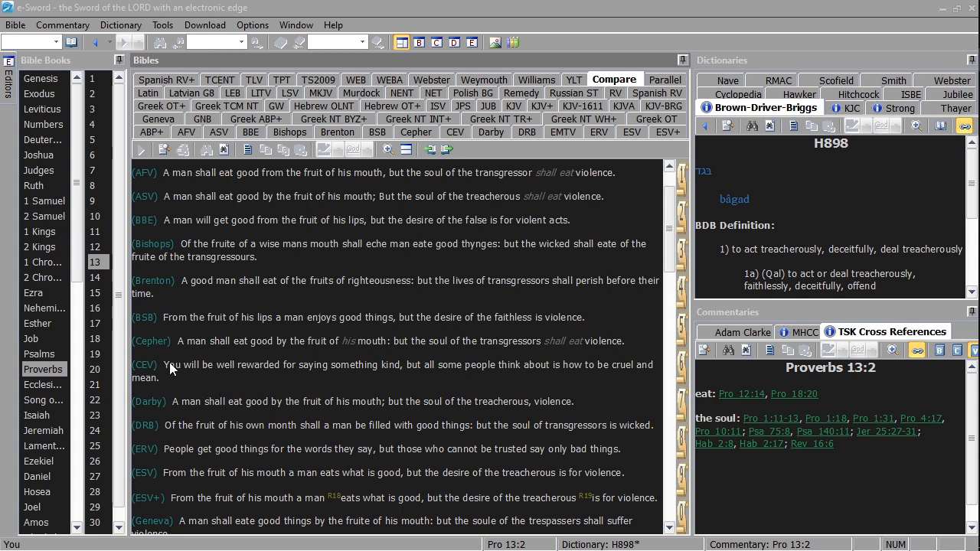
scroll(down, 3)
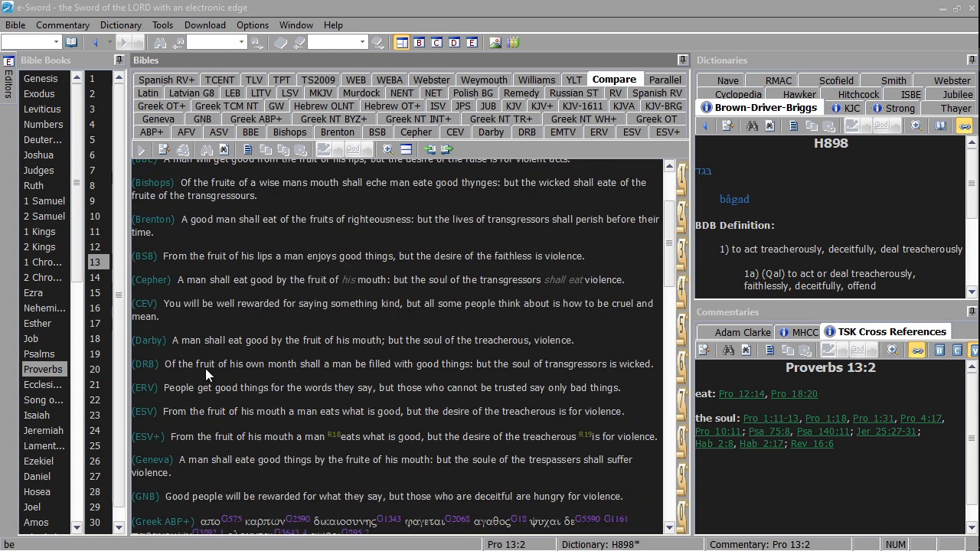
scroll(down, 3)
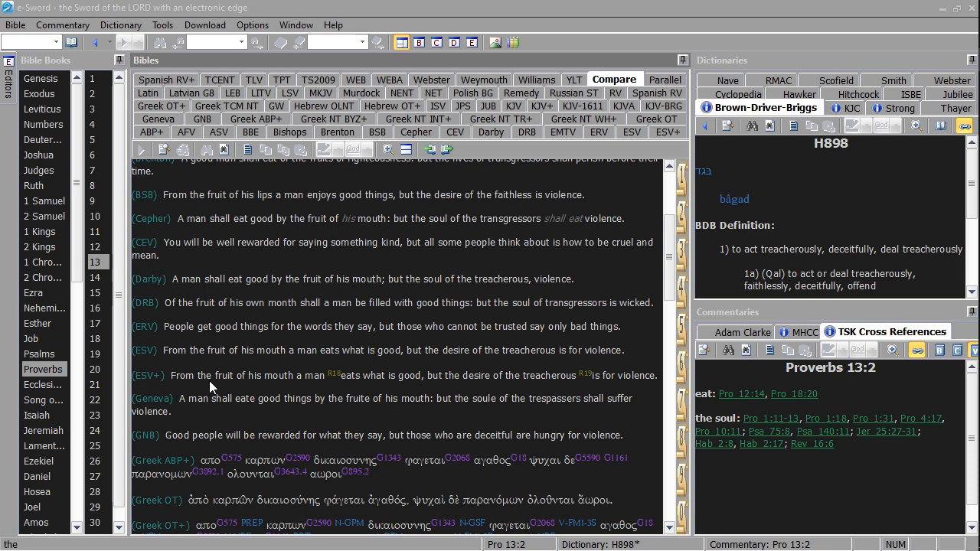
scroll(down, 3)
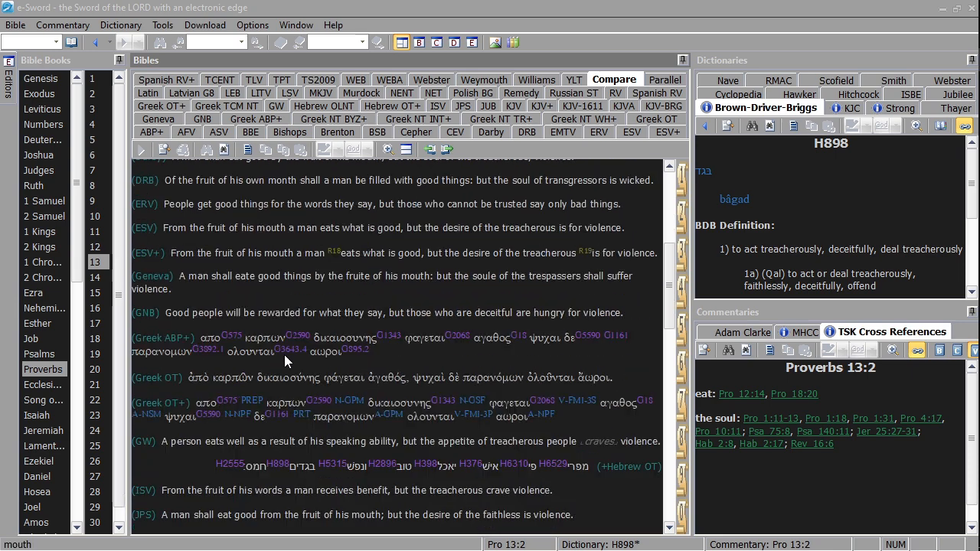
scroll(down, 3)
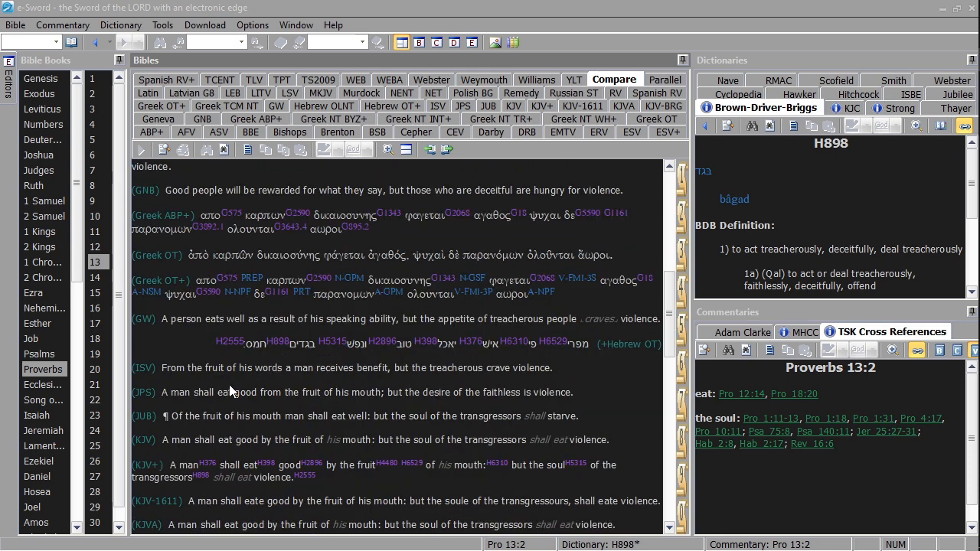
scroll(down, 3)
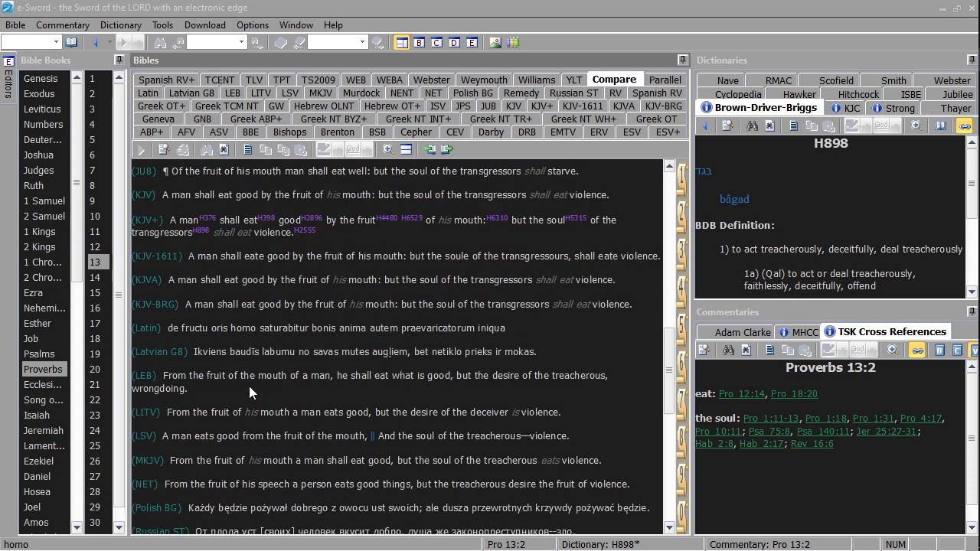
mouse_move(318, 345)
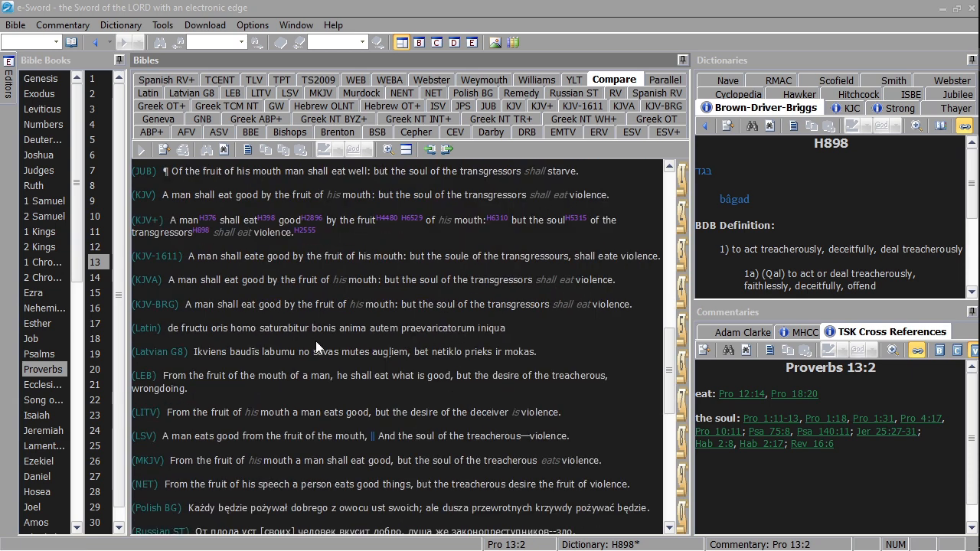
scroll(down, 3)
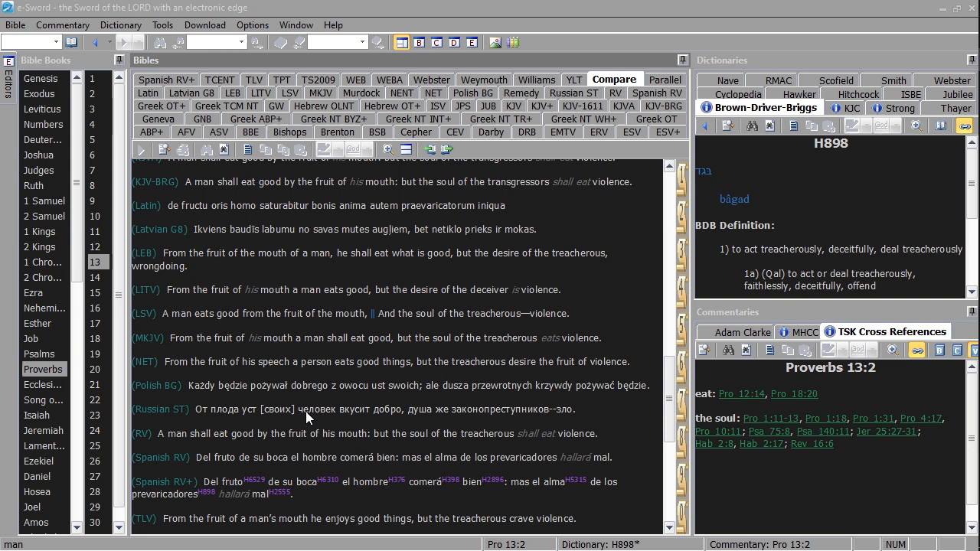
scroll(up, 3)
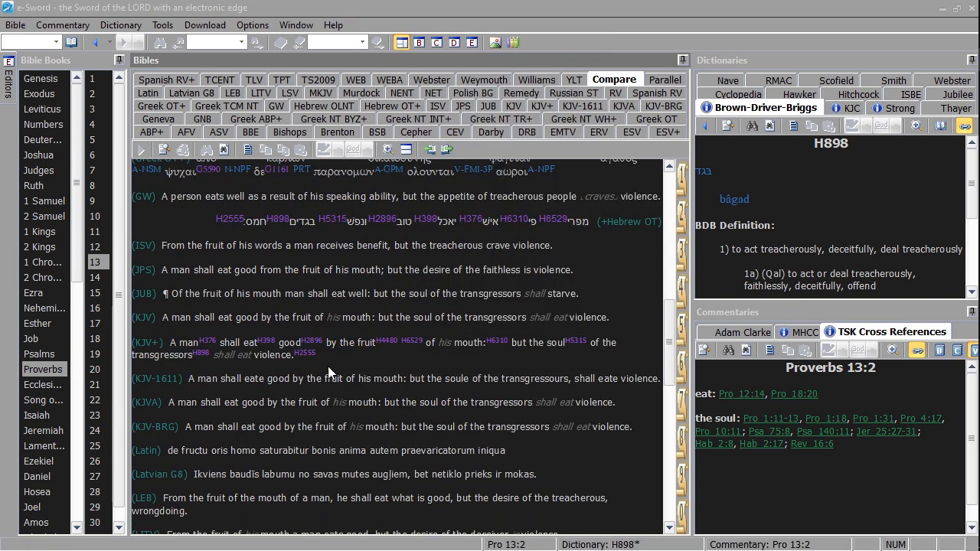
mouse_move(203, 339)
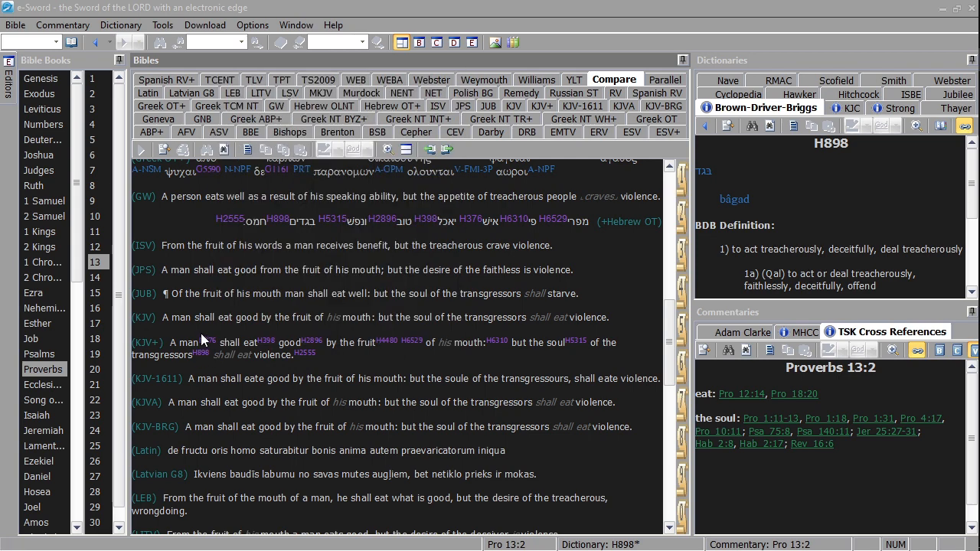
mouse_move(386, 341)
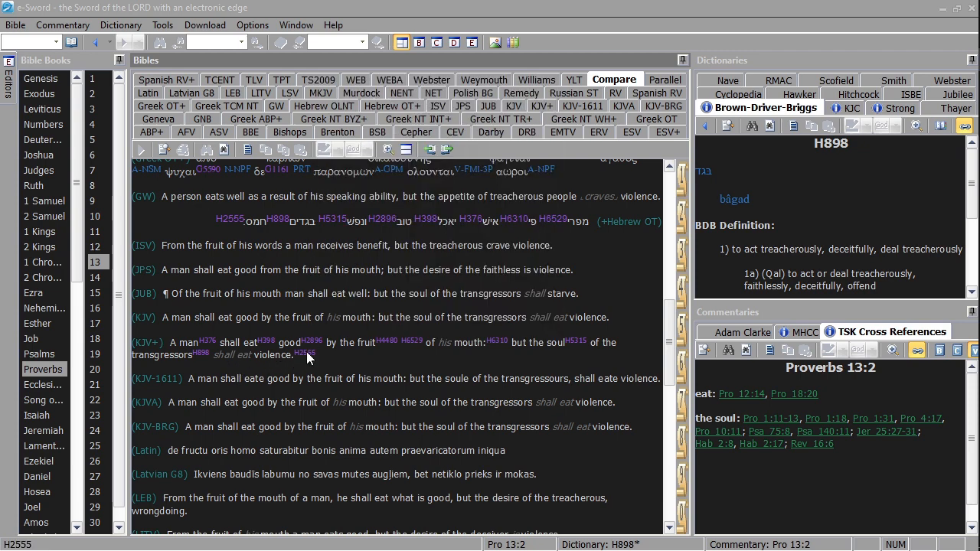
- Show the Brown-Driver-Briggs entry for H2555 (châmâs, violence) and scroll the comparison back to top
click(304, 353)
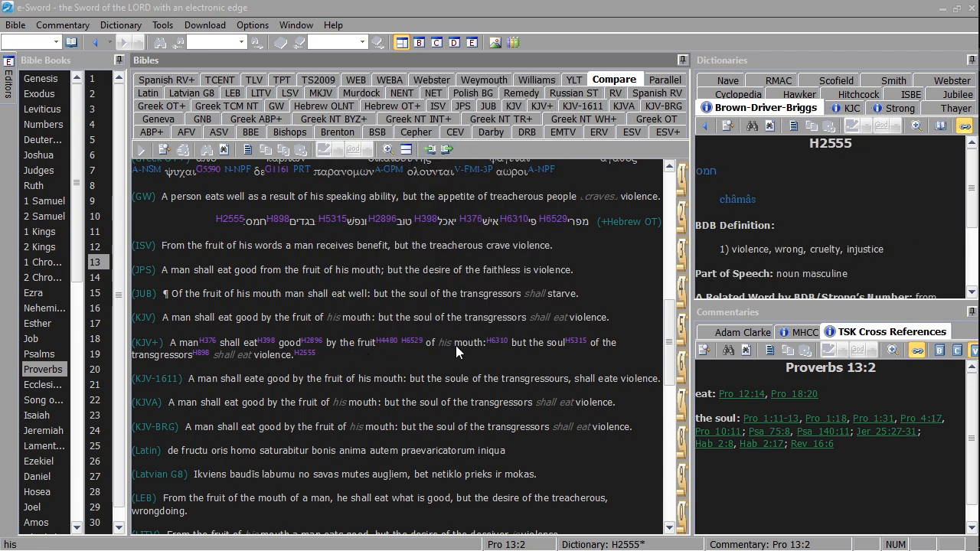
scroll(up, 3)
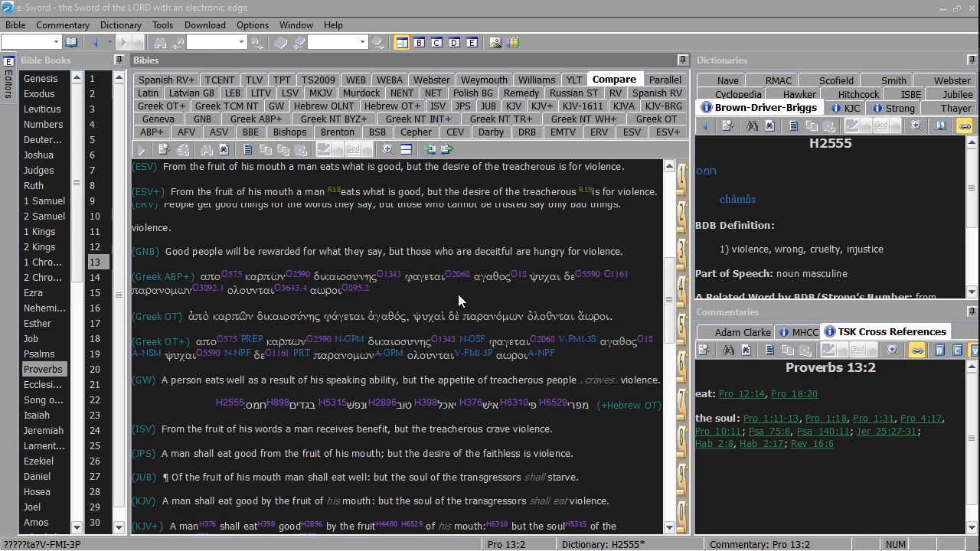
scroll(up, 3)
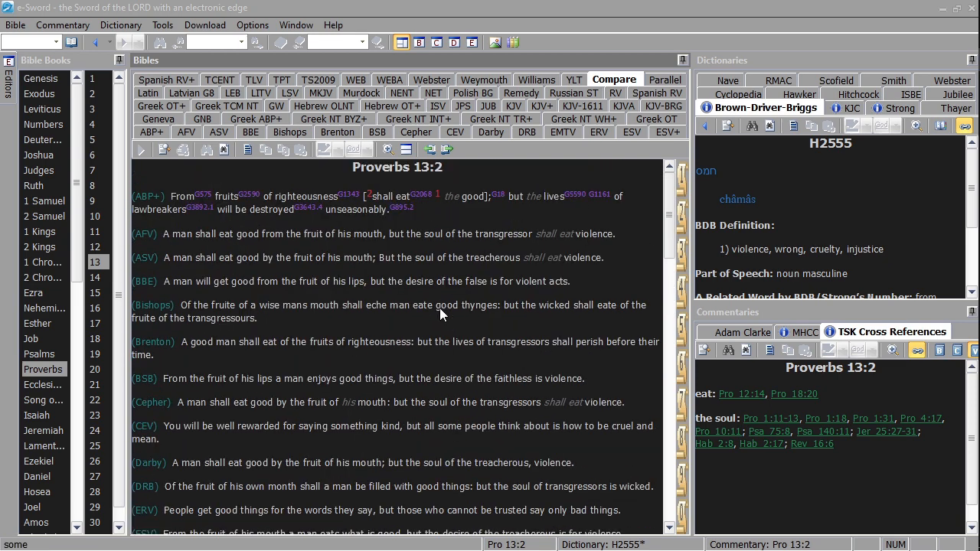
mouse_move(256, 273)
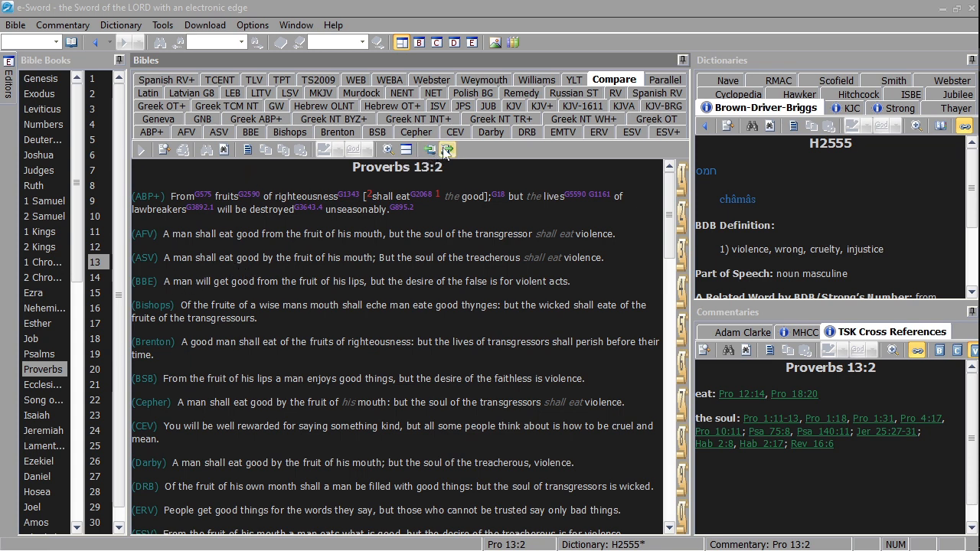
- Step ahead to Proverbs 13:3 and back so the comparison and TSK settle on Proverbs 13:2
click(448, 149)
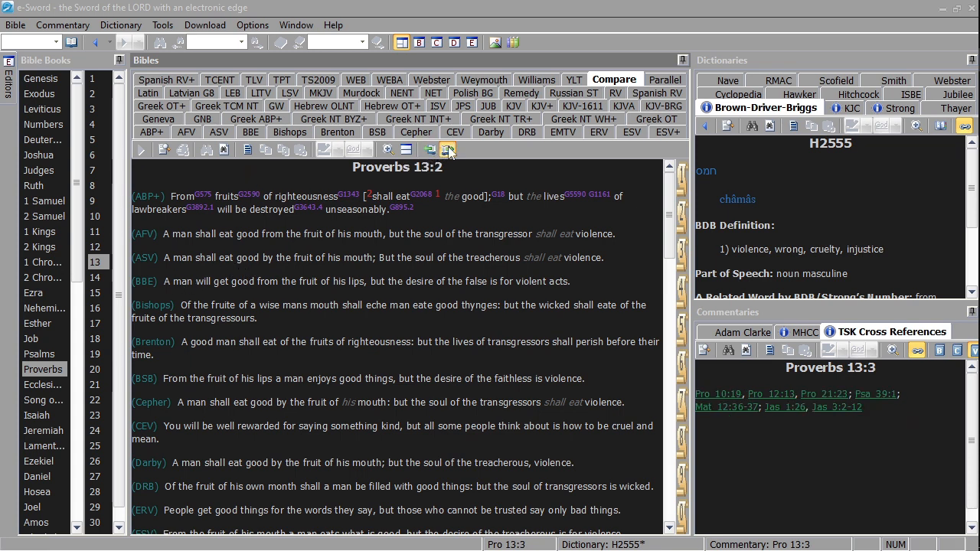
click(430, 149)
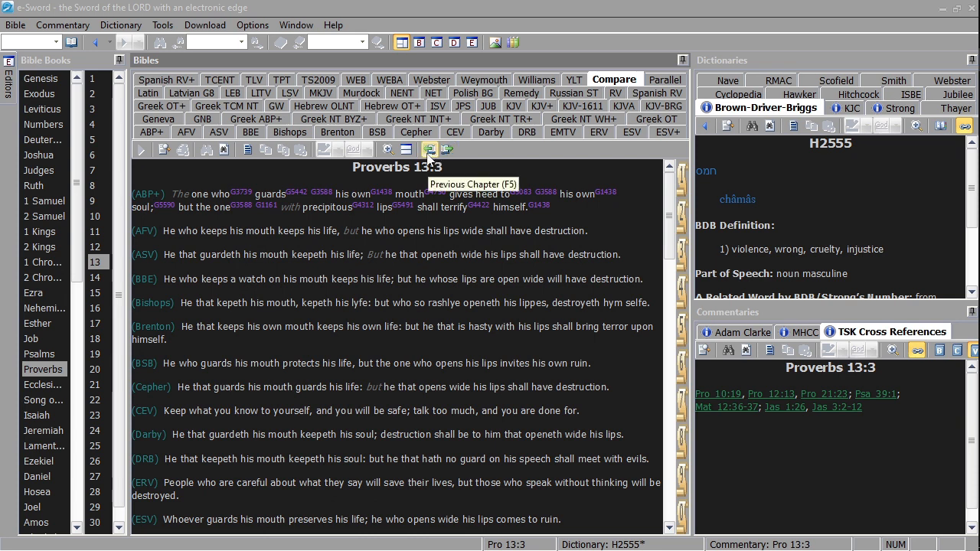
click(430, 149)
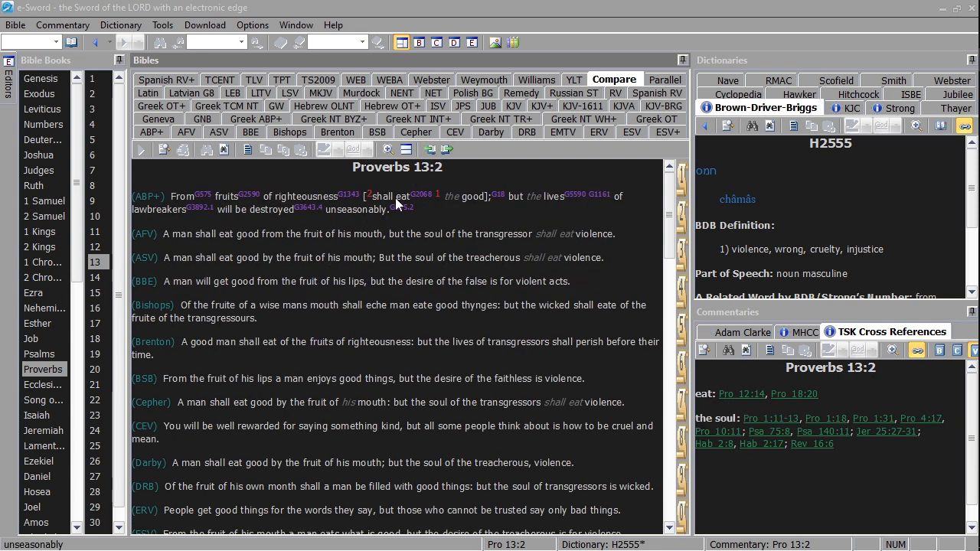
mouse_move(469, 183)
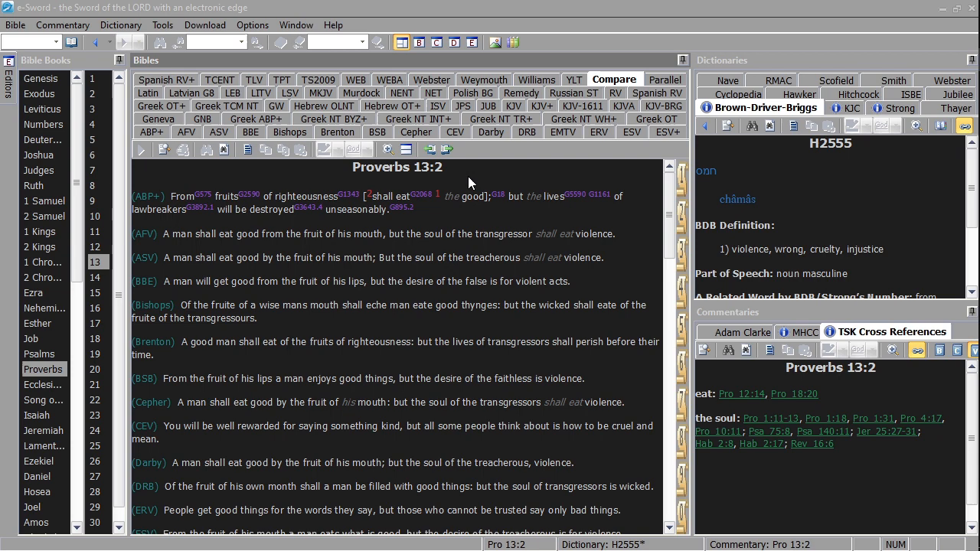
mouse_move(421, 331)
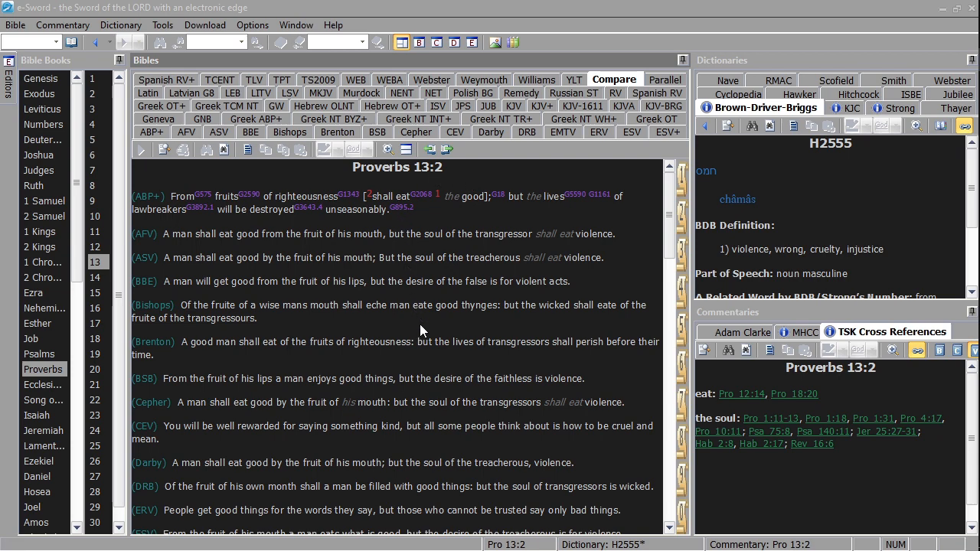
- Scroll the Proverbs 13:2 comparison down to show the CEV through Geneva and GNB renderings
scroll(down, 3)
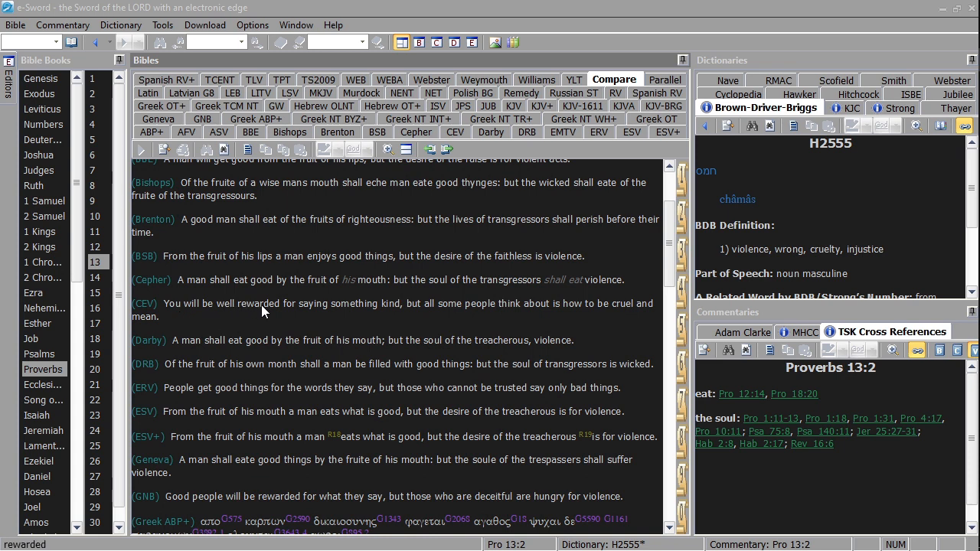
mouse_move(594, 317)
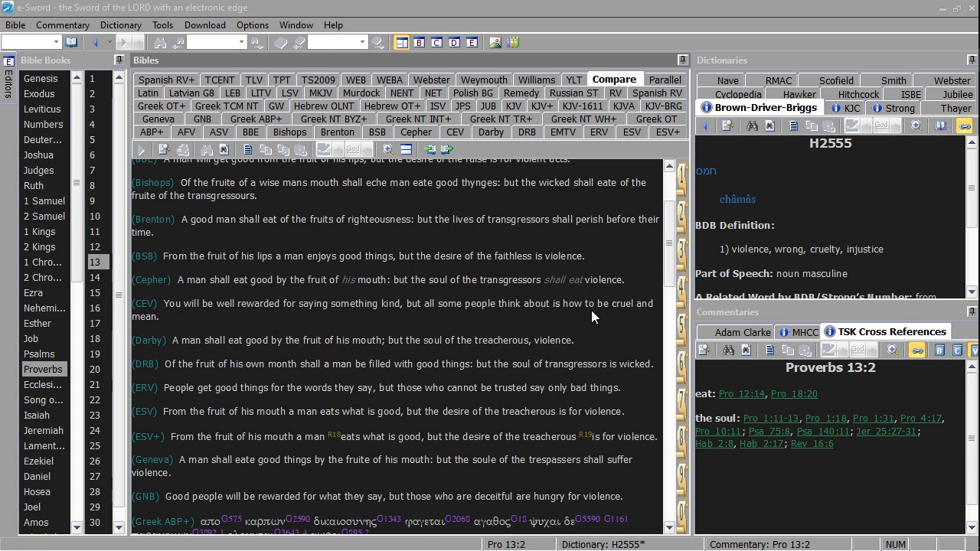
mouse_move(257, 323)
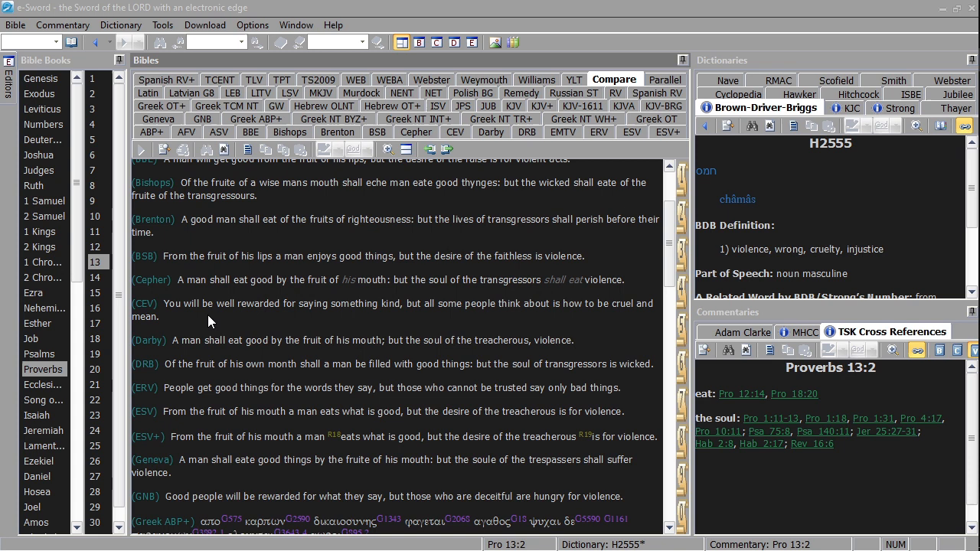
mouse_move(239, 313)
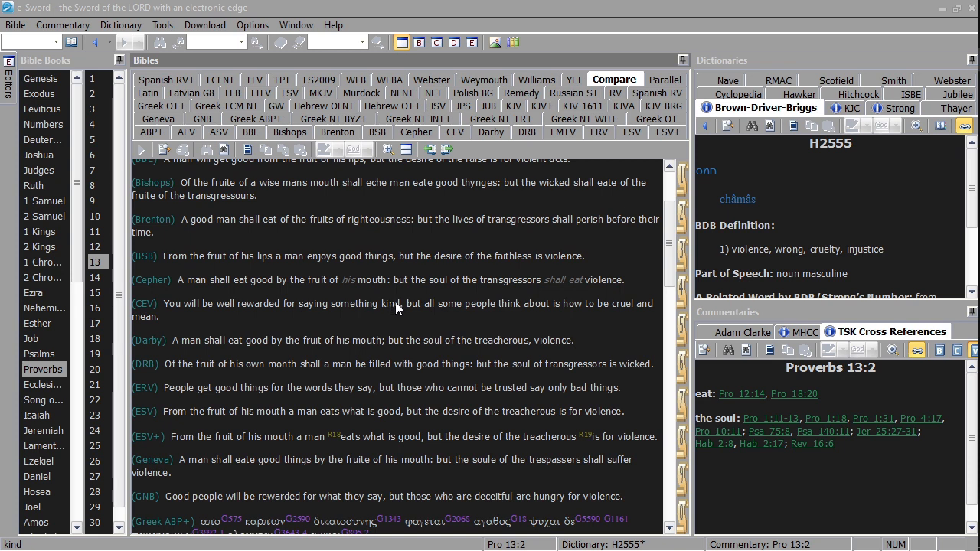
mouse_move(234, 320)
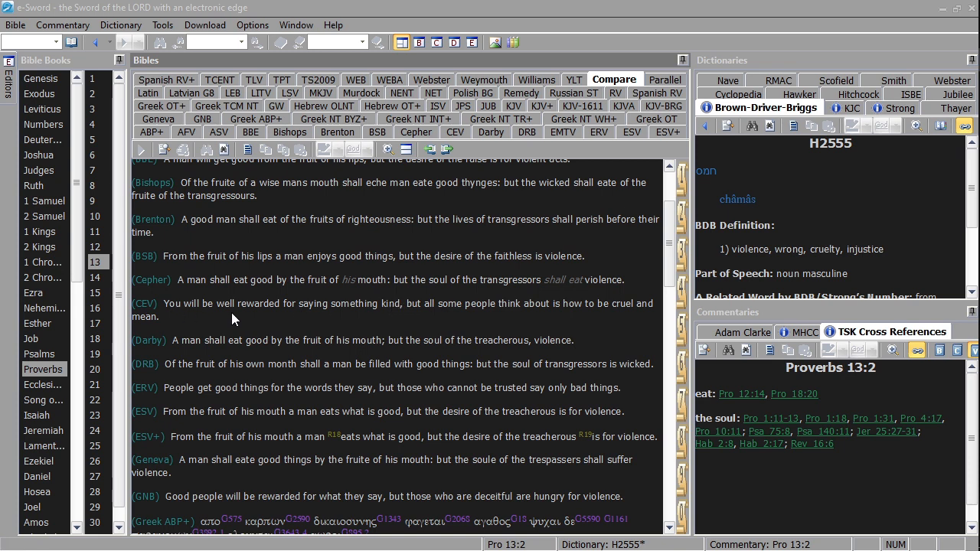
mouse_move(505, 320)
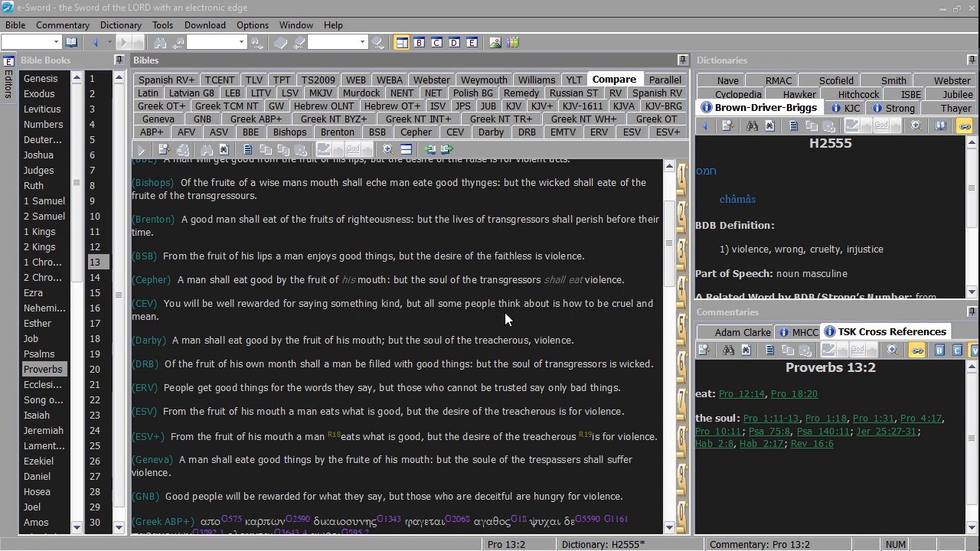
mouse_move(639, 312)
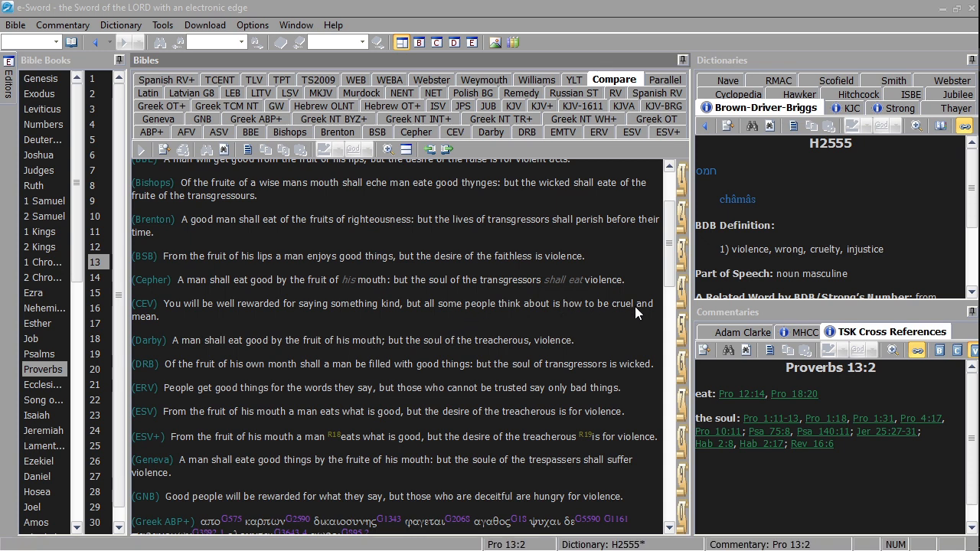
mouse_move(607, 311)
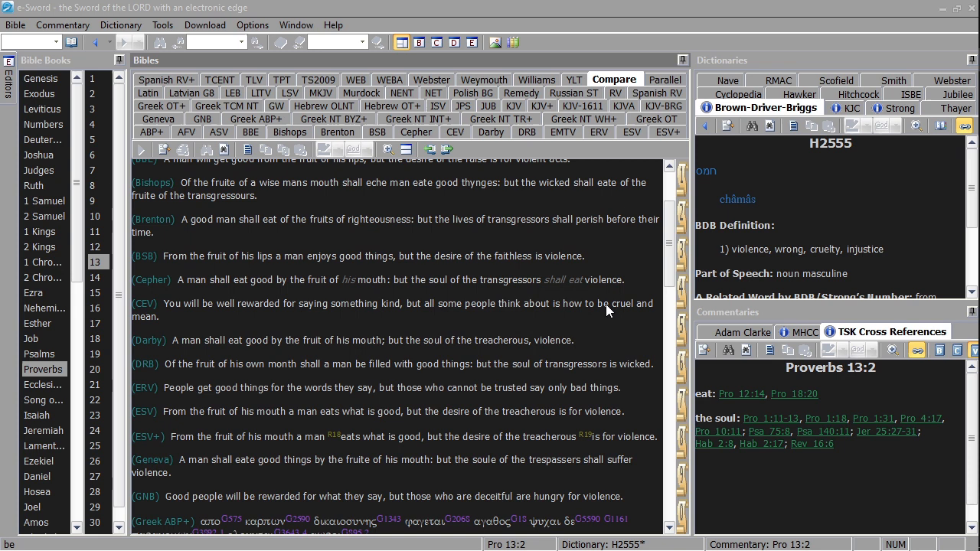
mouse_move(655, 311)
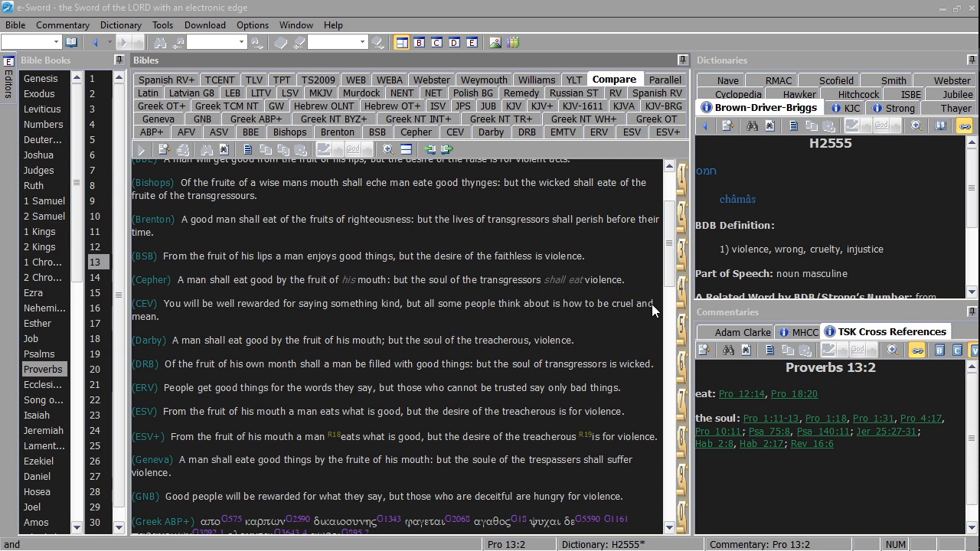
mouse_move(640, 318)
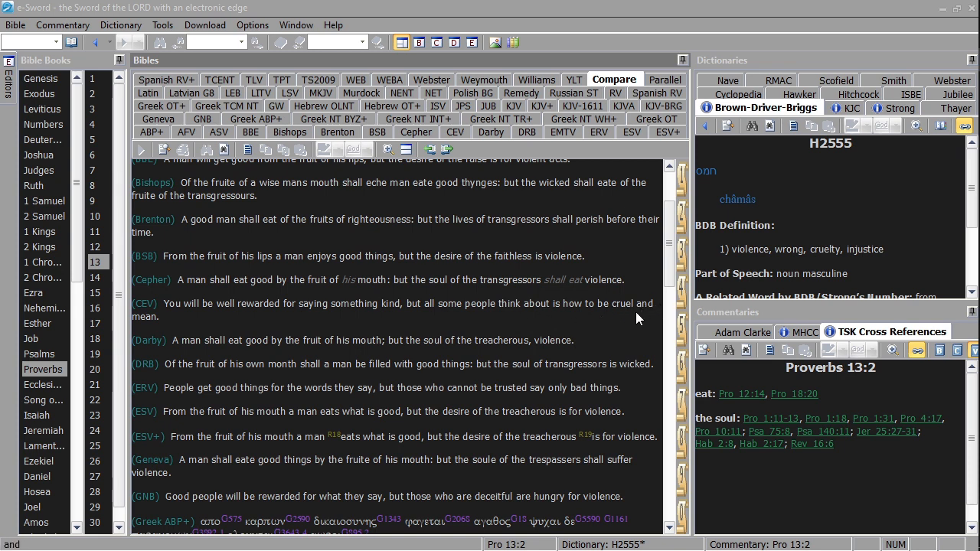
mouse_move(541, 315)
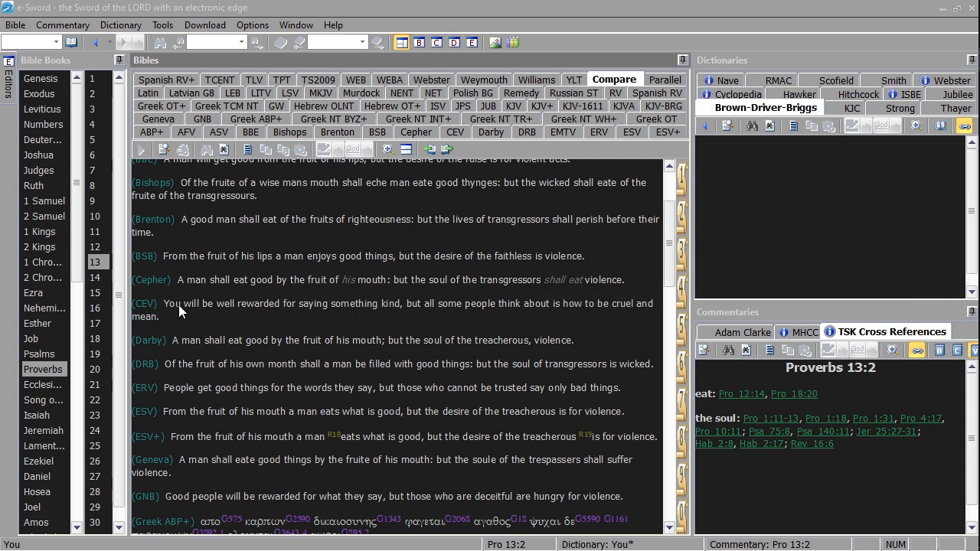
mouse_move(481, 313)
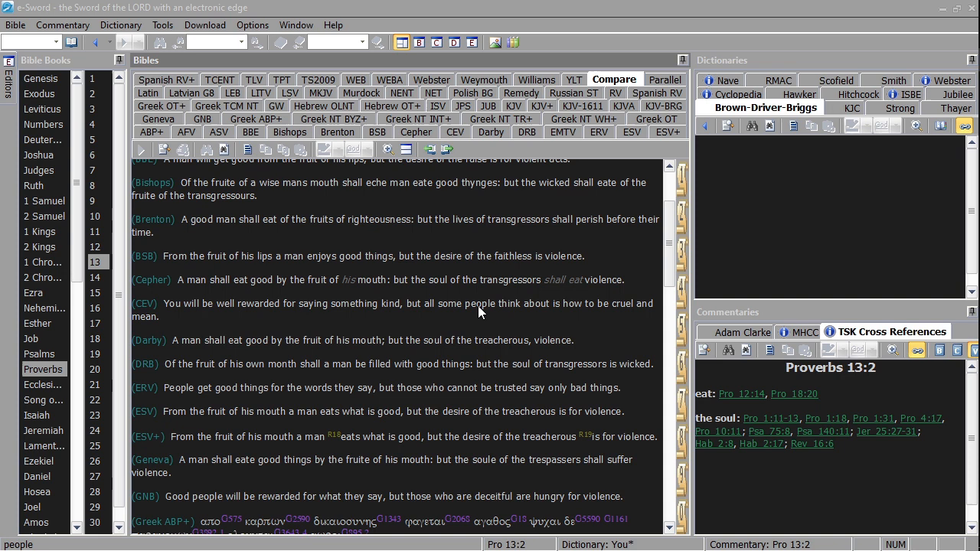
mouse_move(195, 317)
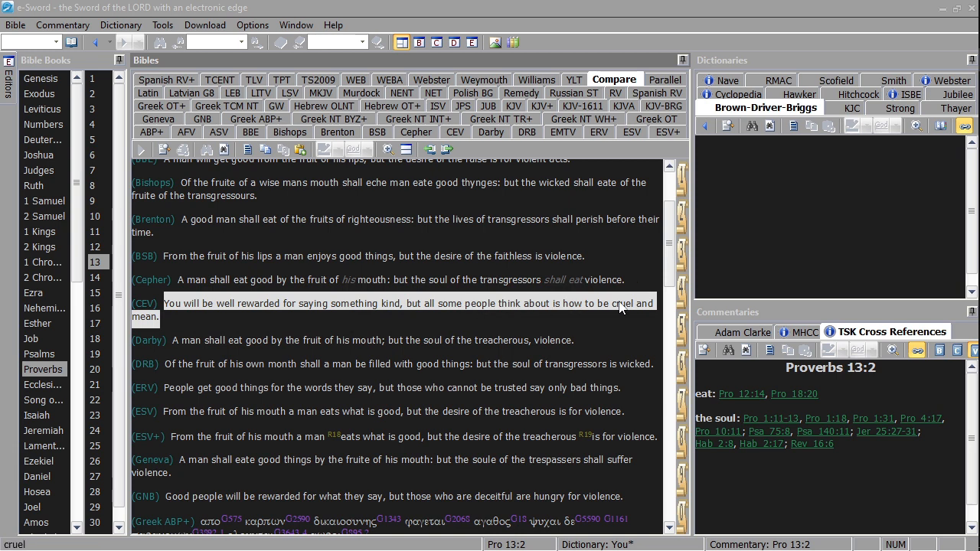
mouse_move(592, 320)
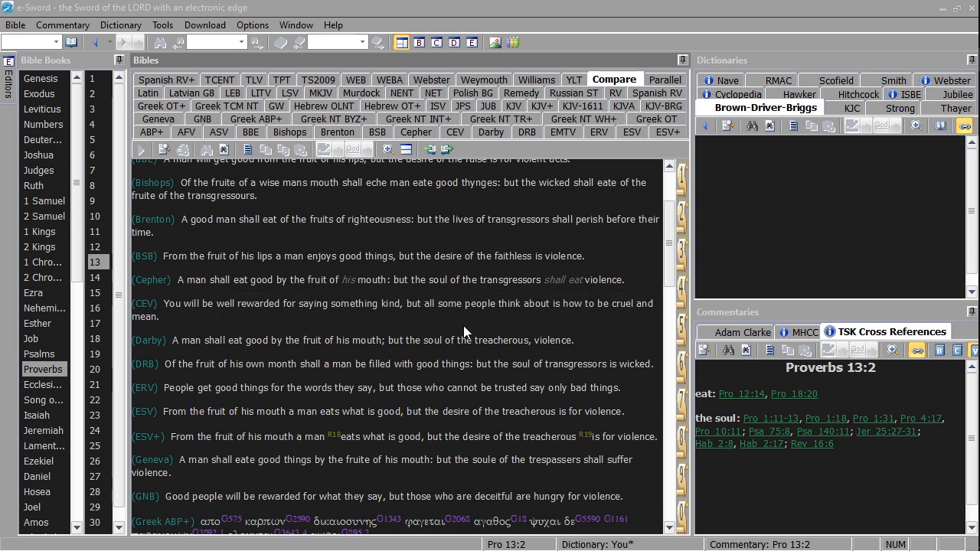
mouse_move(405, 320)
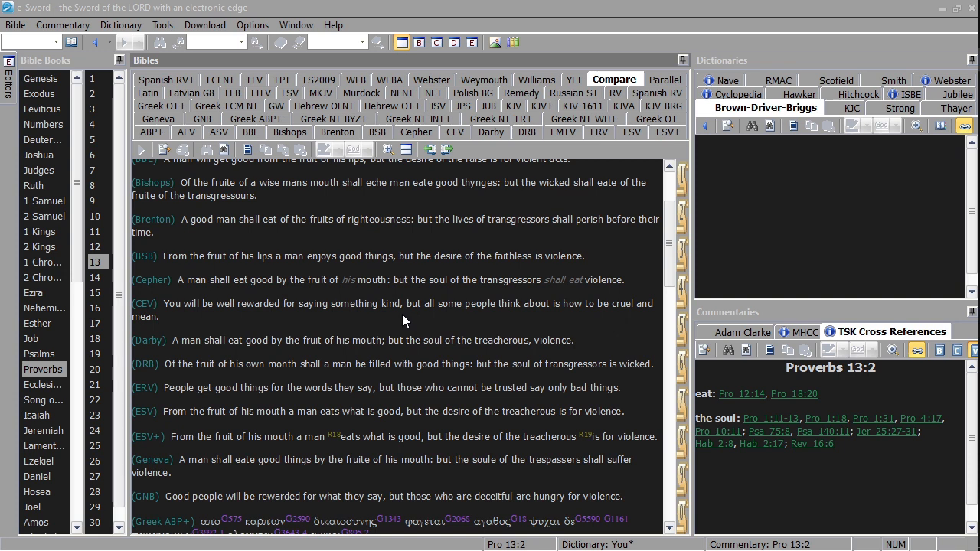
mouse_move(413, 317)
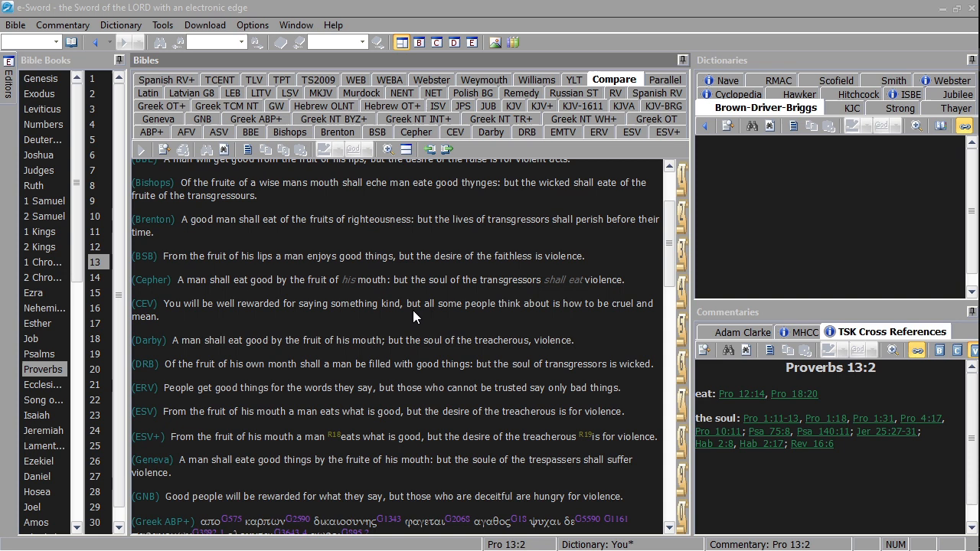
mouse_move(437, 312)
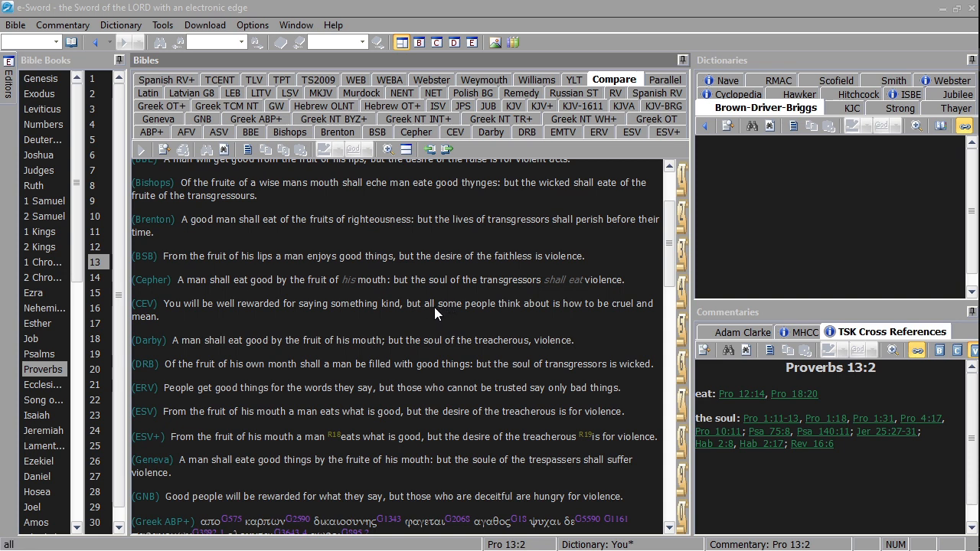
mouse_move(534, 321)
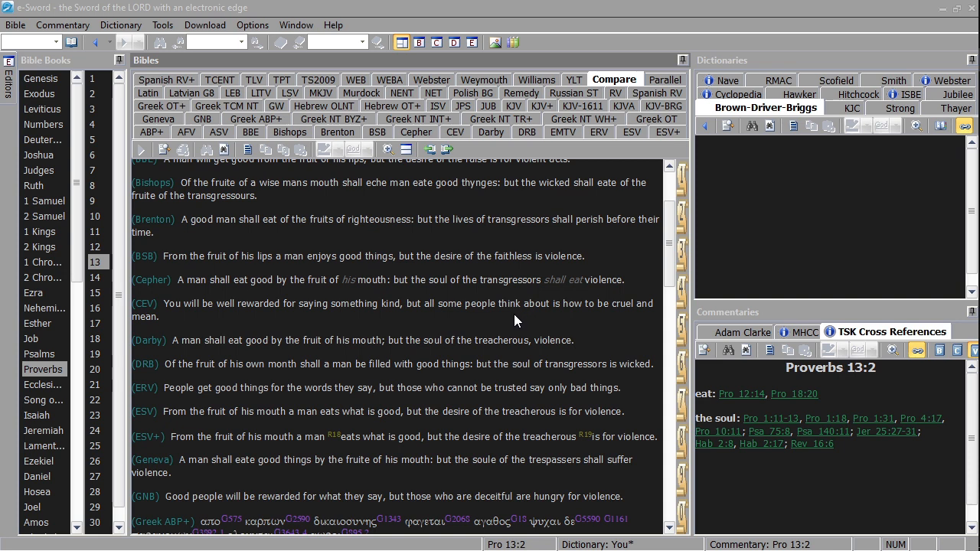
mouse_move(511, 321)
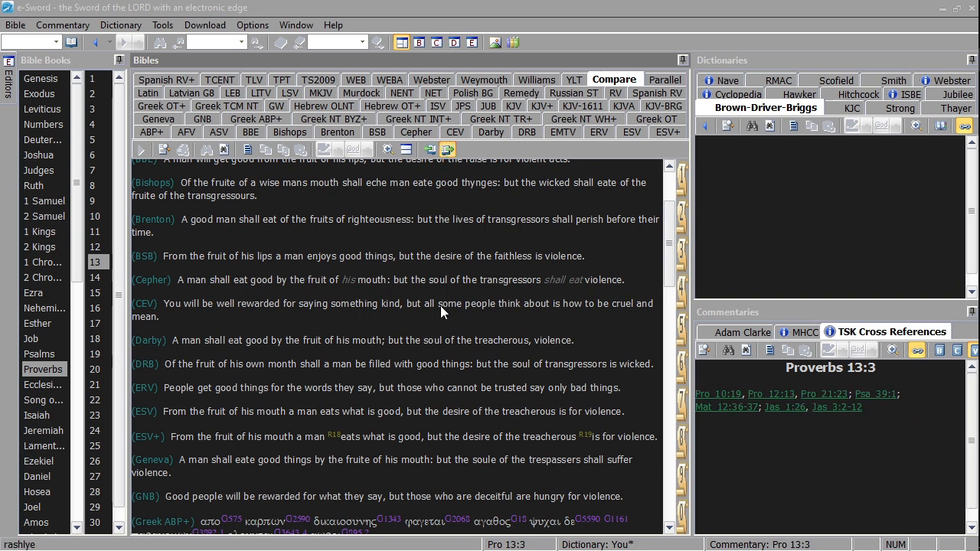
- Go back to Proverbs 13:2 so the comparison and TSK cross references show that verse
click(447, 150)
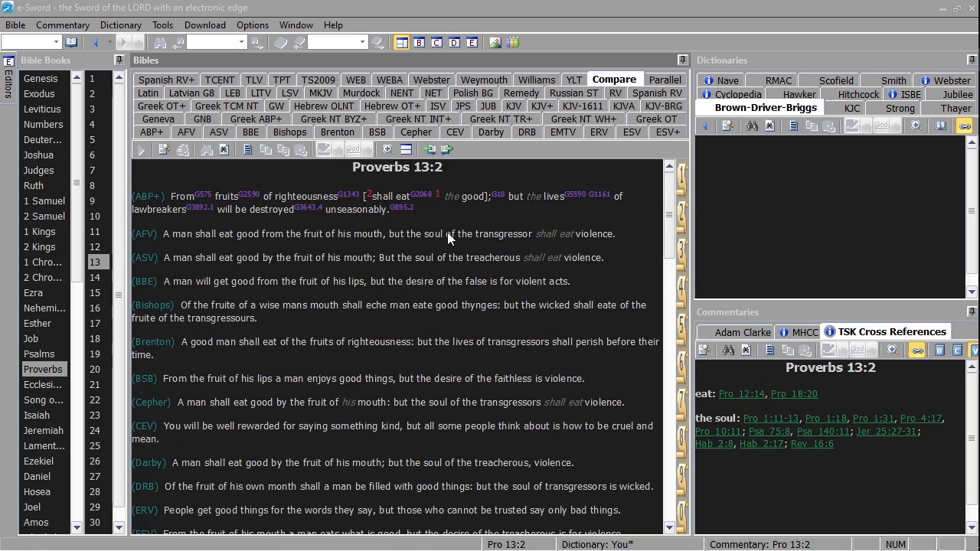
mouse_move(548, 345)
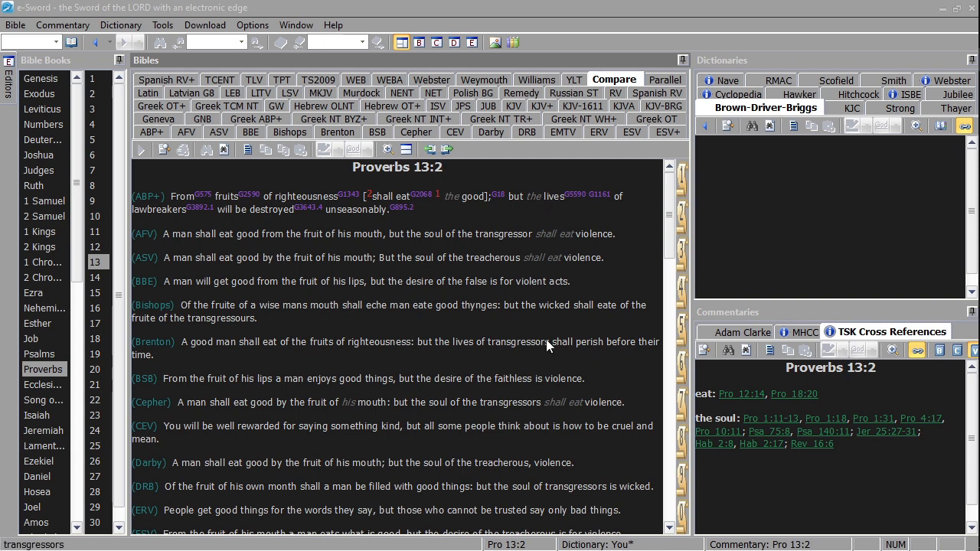